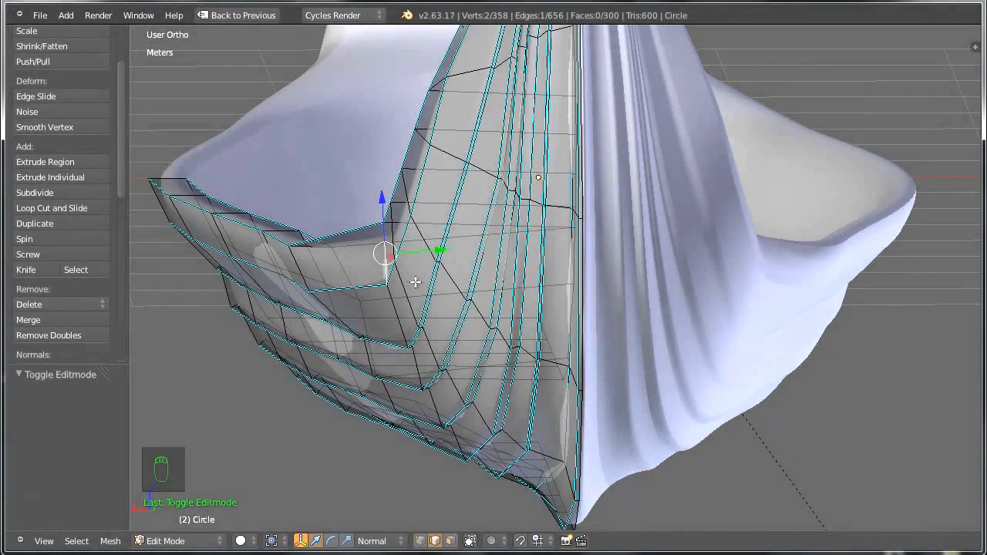
Move the selected stepped ridge vertices along the Y axis to reshape the planking
{"action": "key", "text": "alt+o"}
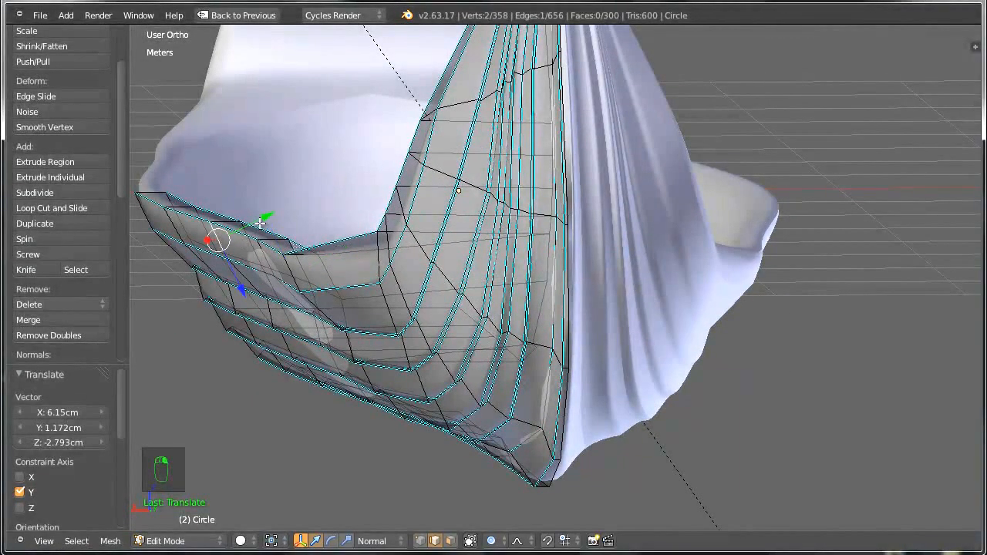
{"action": "left_click_drag", "start_coordinate": [262, 223], "coordinate": [270, 243]}
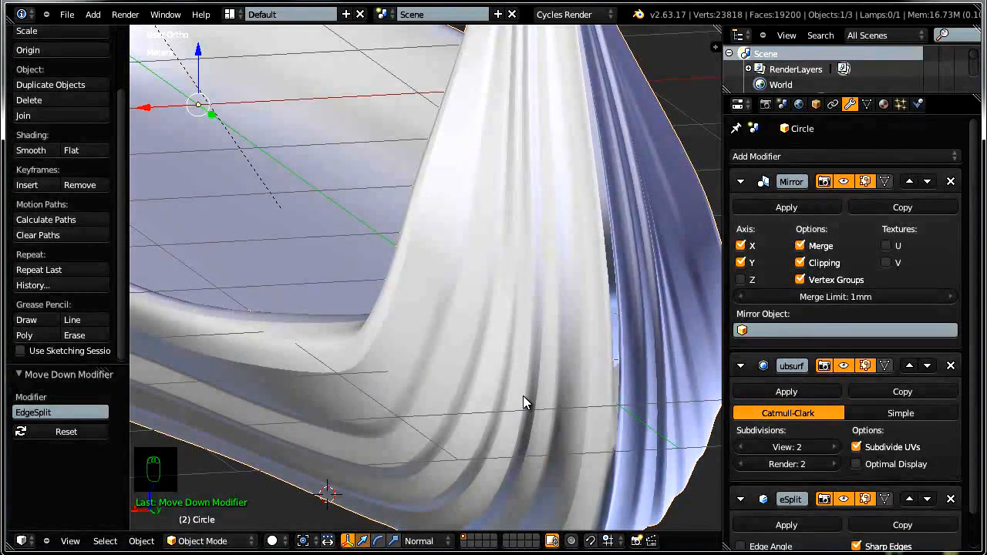
Reorder the modifiers to Mirror, Edge Split, then Subdivision Surface, comparing the ridge sharpness in the viewport
{"action": "left_click_drag", "start_coordinate": [525, 401], "coordinate": [583, 424]}
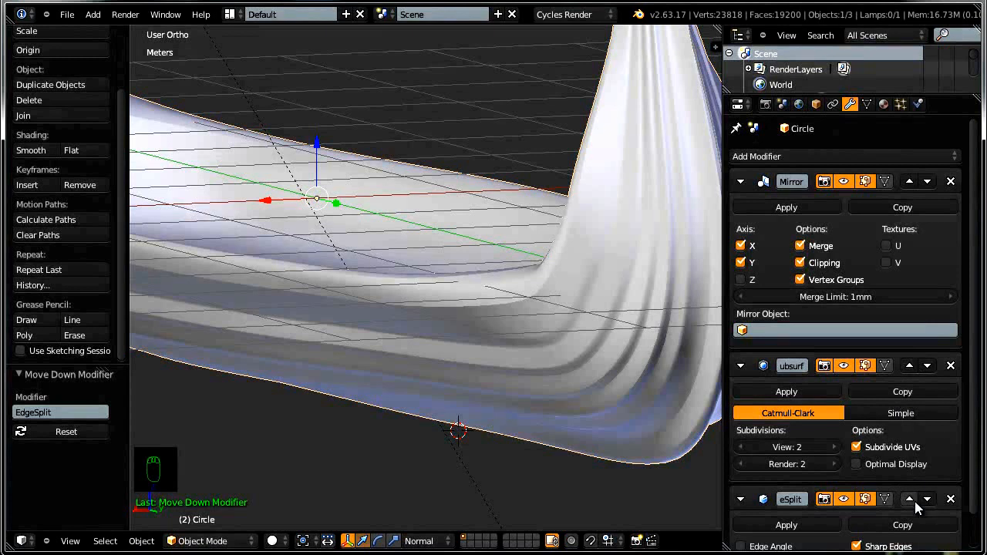
{"action": "mouse_move", "coordinate": [910, 499]}
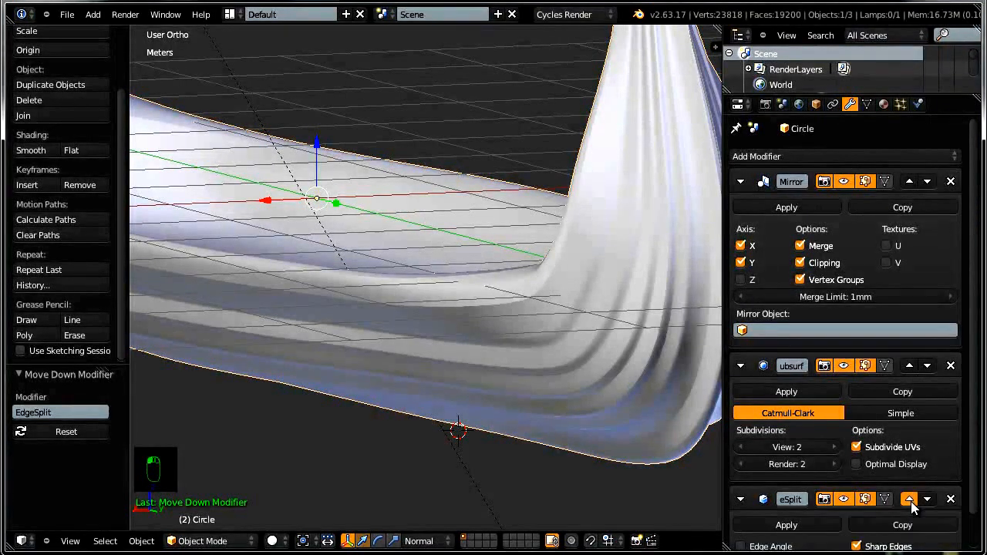
{"action": "left_click", "coordinate": [908, 498]}
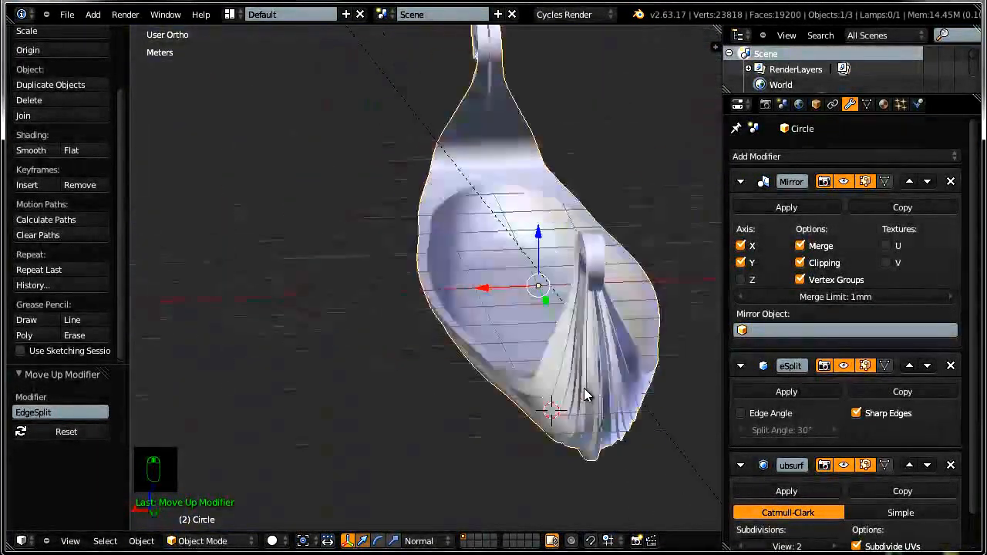
{"action": "left_click_drag", "start_coordinate": [586, 393], "coordinate": [606, 370]}
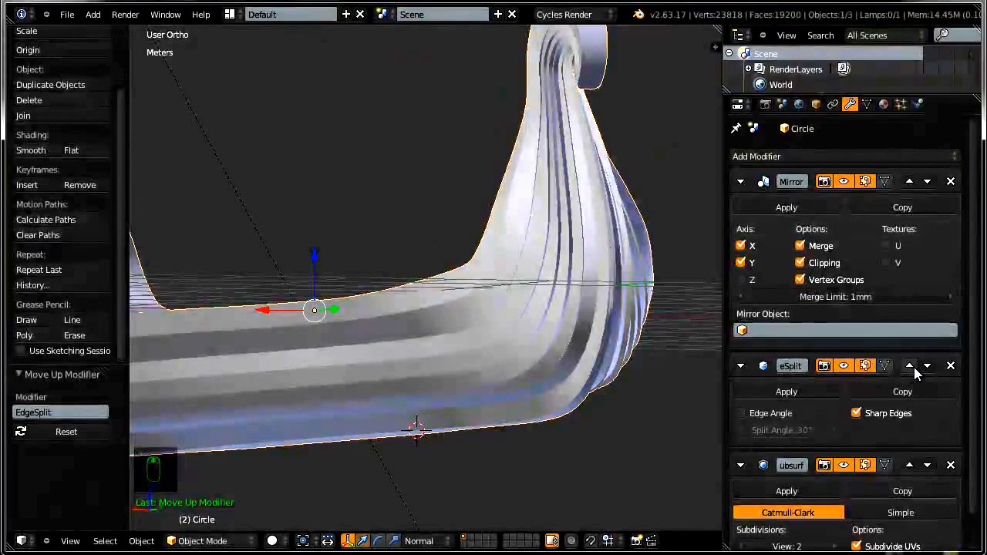
{"action": "left_click", "coordinate": [910, 366]}
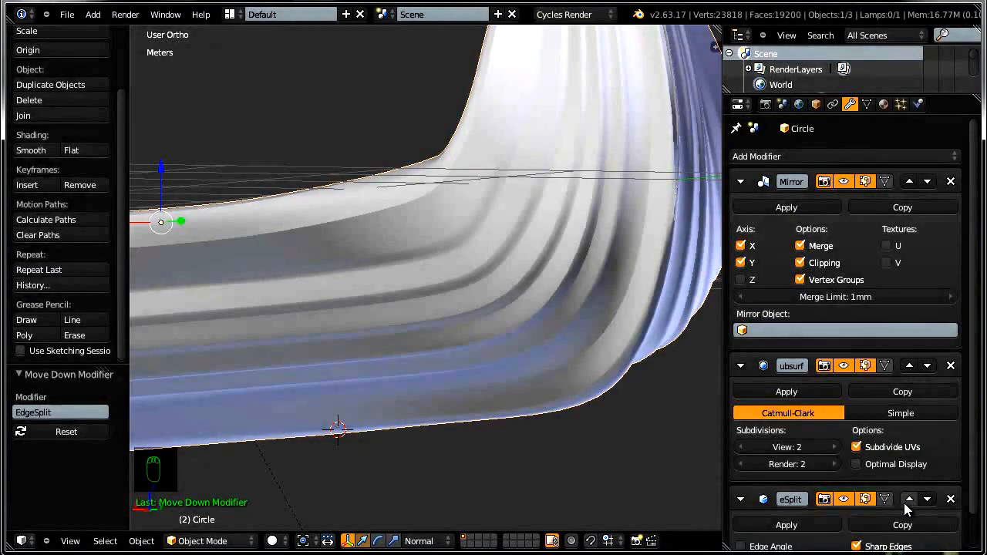
{"action": "left_click", "coordinate": [910, 499]}
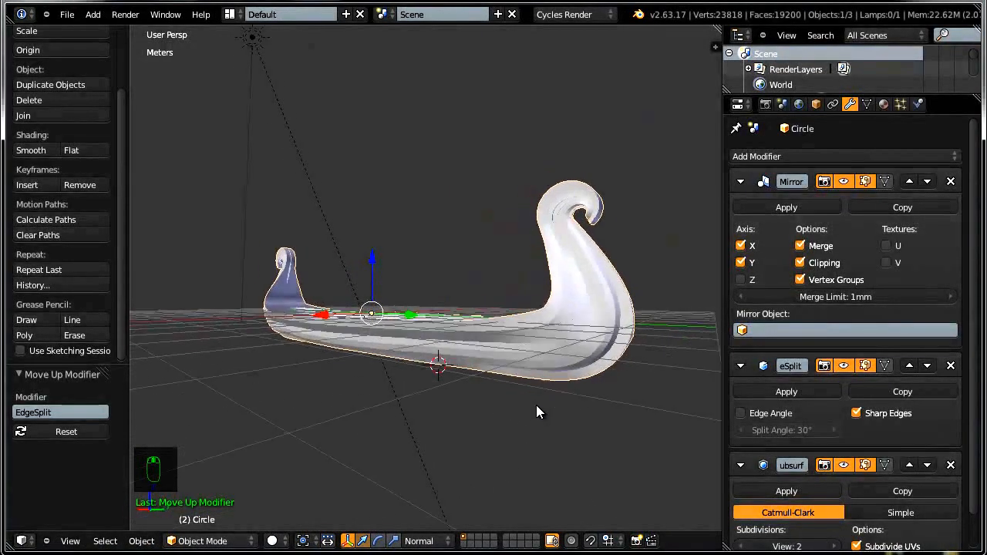
Orbit to the curled prow and enter Edit Mode on the hull mesh
{"action": "left_click_drag", "start_coordinate": [540, 412], "coordinate": [510, 421]}
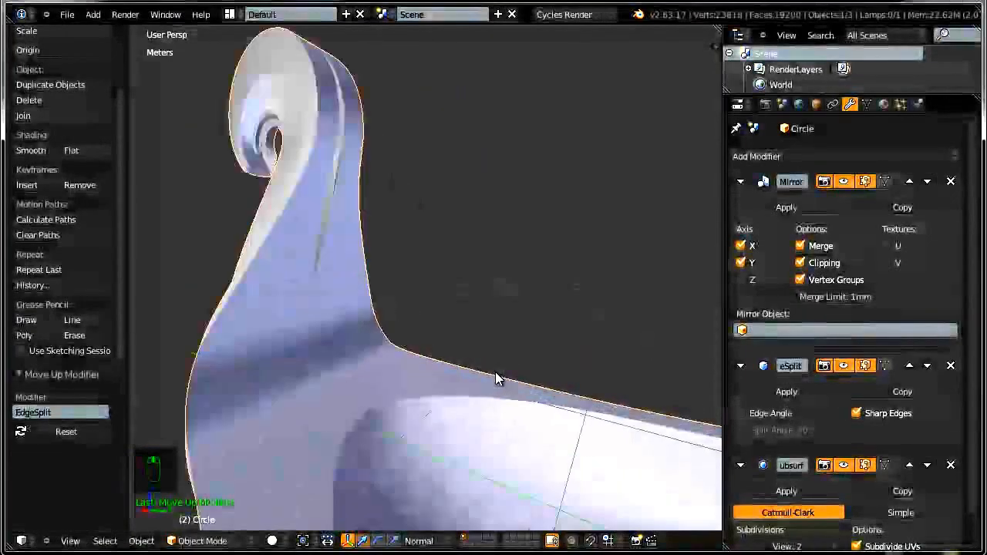
{"action": "key", "text": "Tab"}
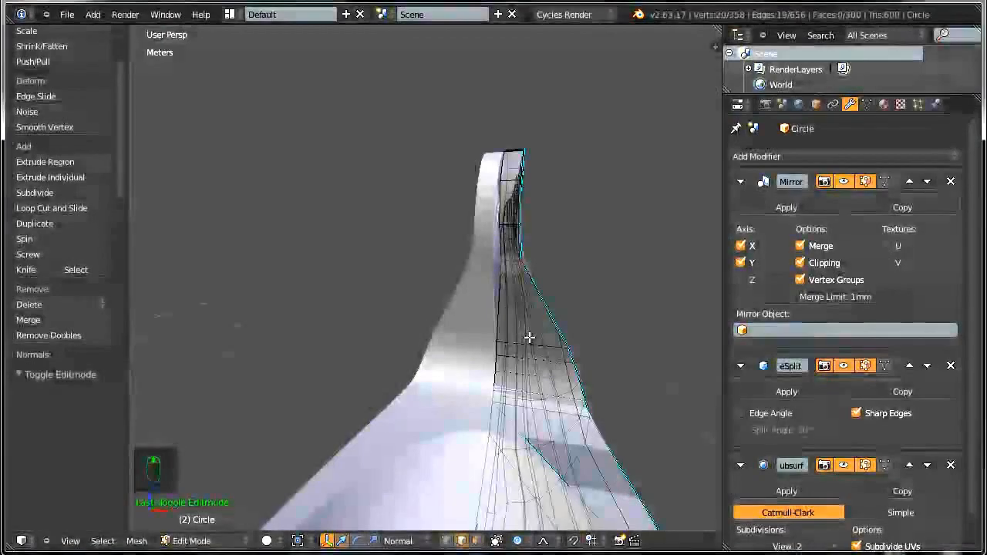
In edge select mode with Local orientation, move the torn stem edges along X to close the gap, then return to Object Mode
{"action": "key", "text": "Ctrl+Tab"}
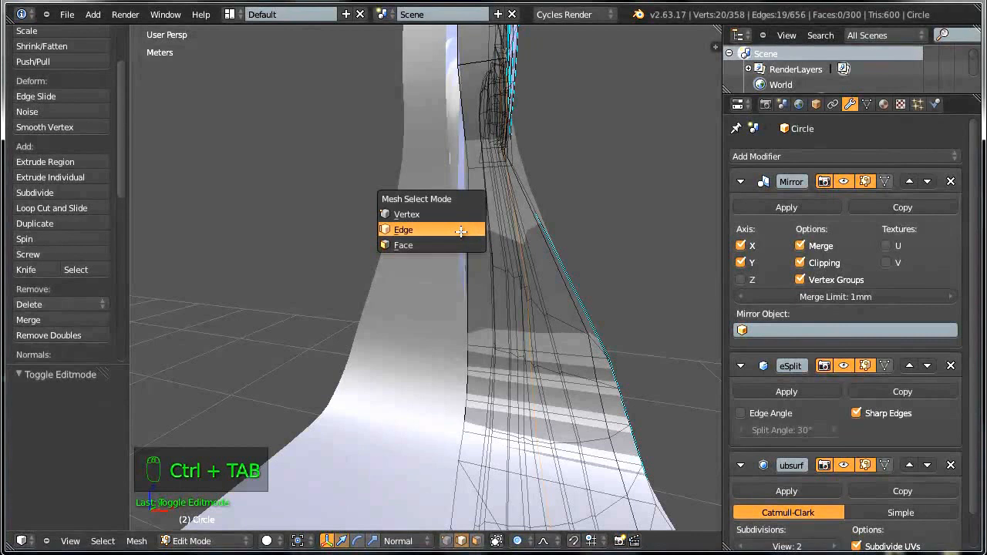
{"action": "left_click", "coordinate": [402, 229]}
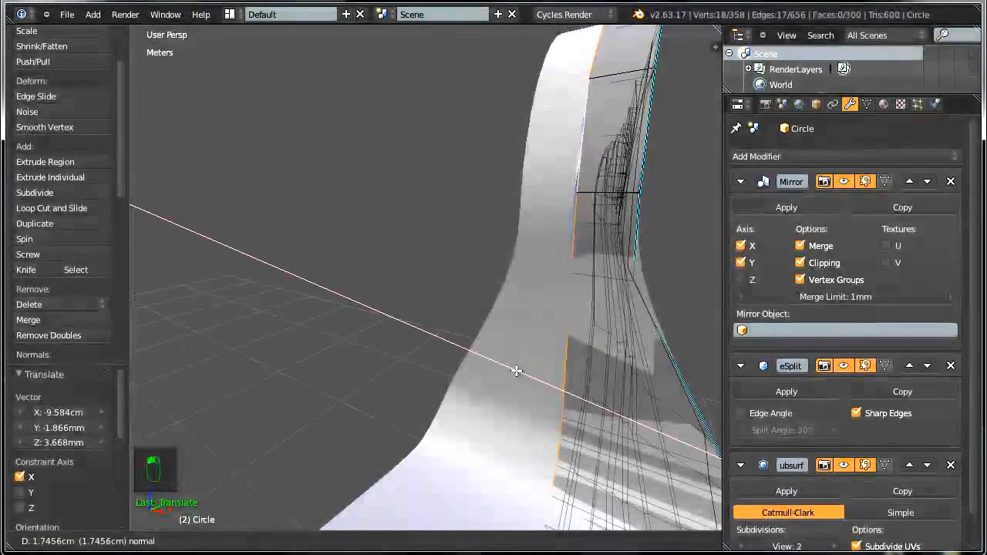
{"action": "key", "text": "ctrl+z"}
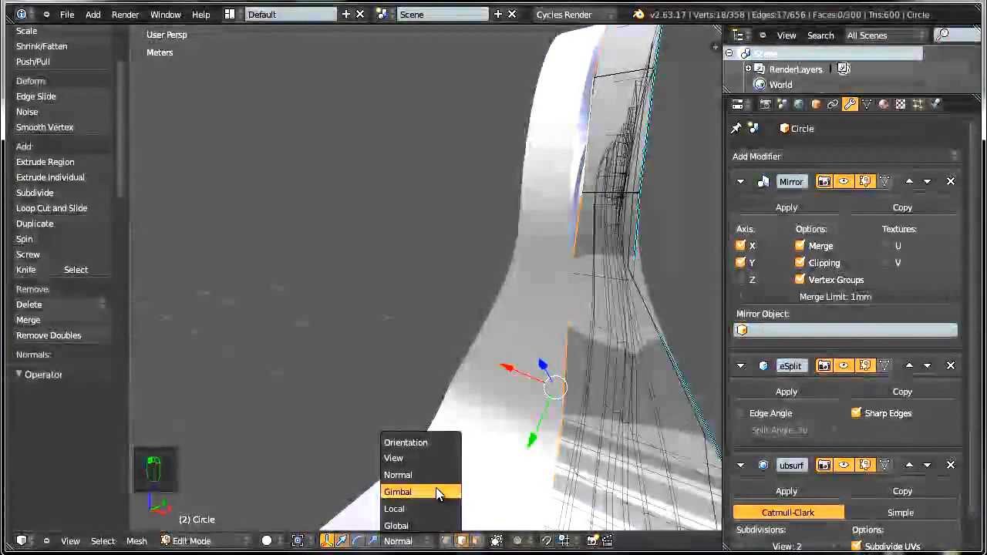
{"action": "left_click", "coordinate": [394, 508]}
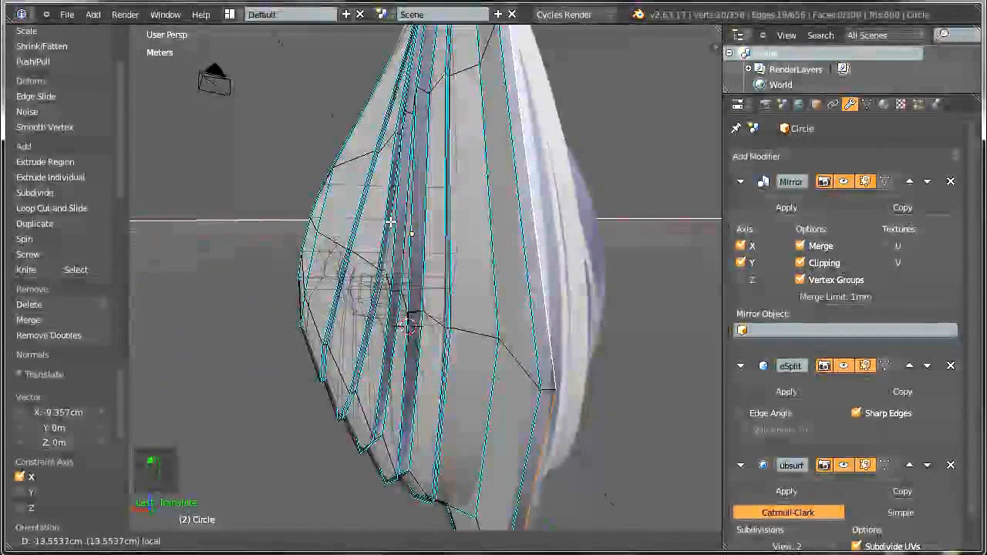
{"action": "key", "text": "Tab"}
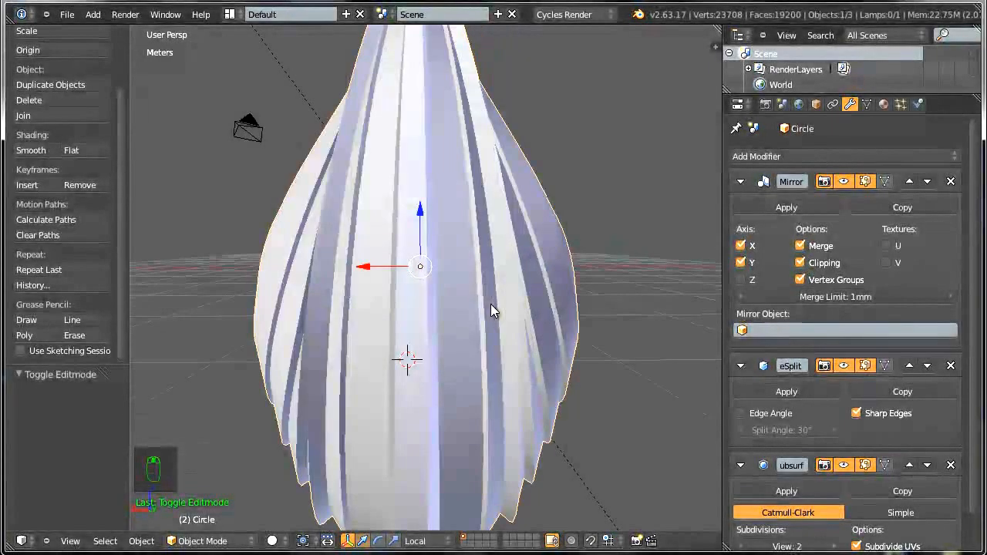
Toggle between Edit and Object Mode in orthographic view to check the smoothed ridges, ending in Edit Mode
{"action": "key", "text": "Tab"}
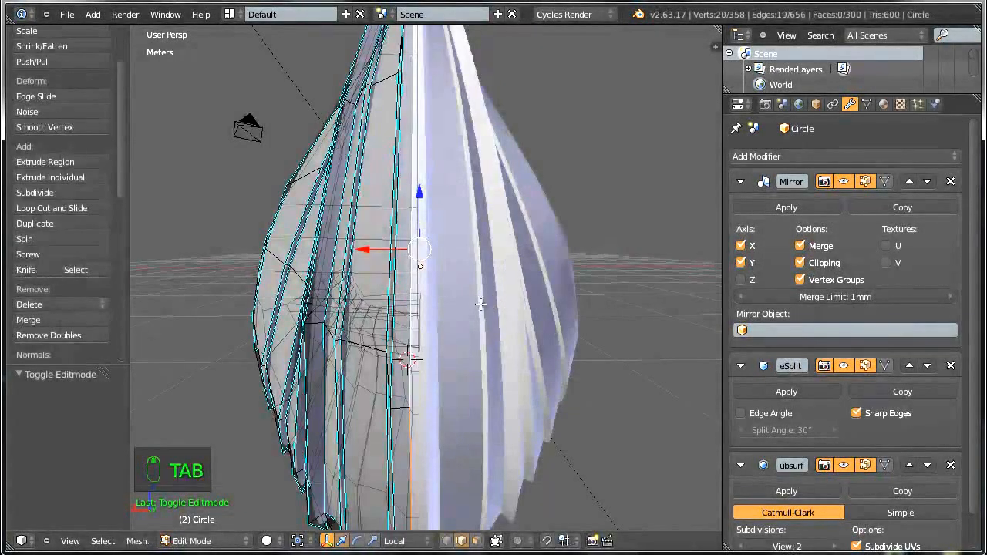
{"action": "key", "text": "numpad_5"}
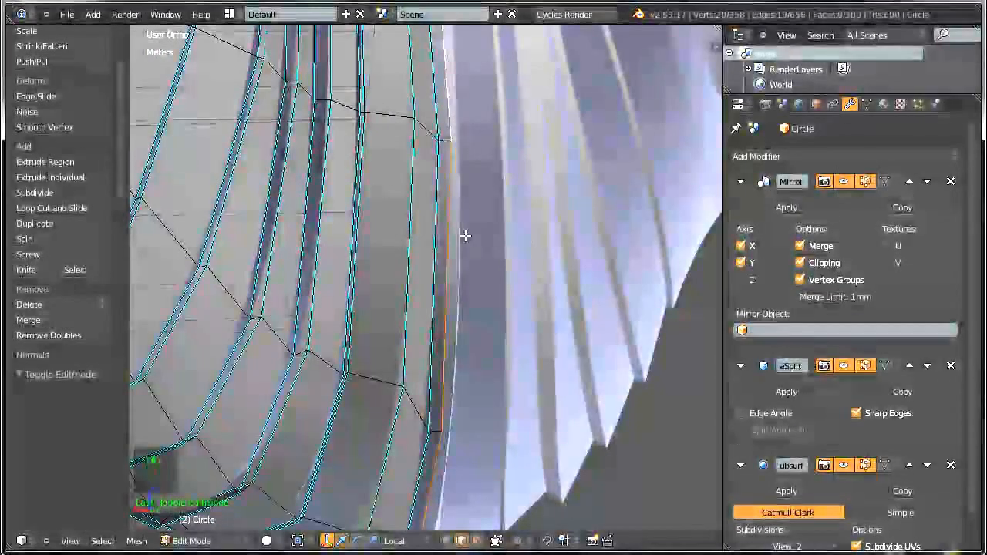
{"action": "key", "text": "Tab"}
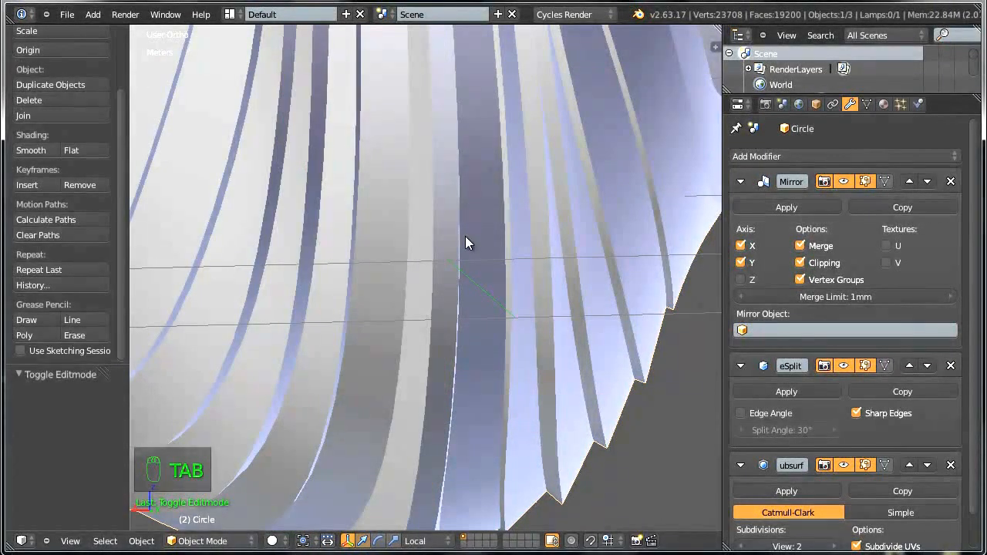
{"action": "key", "text": "Tab"}
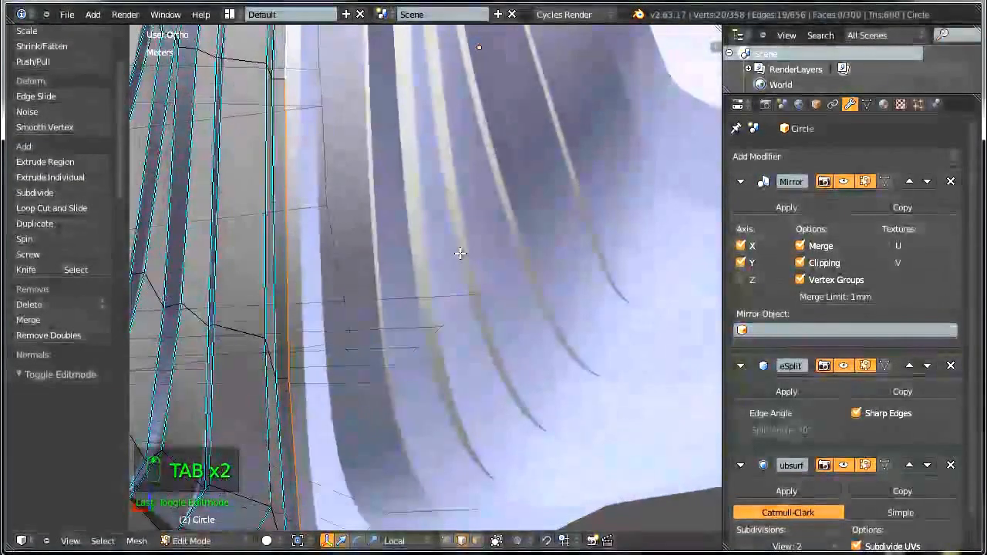
{"action": "key", "text": "Tab"}
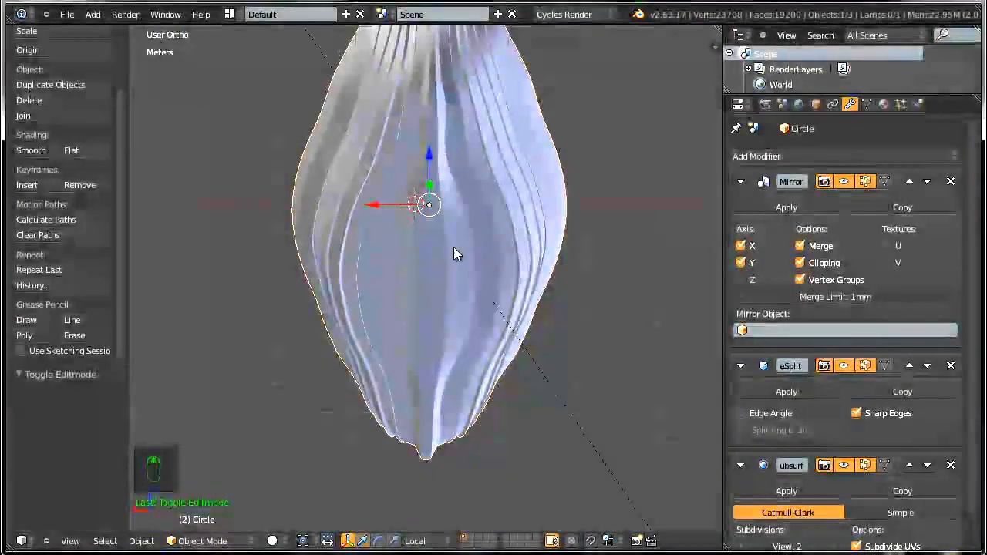
{"action": "key", "text": "Tab"}
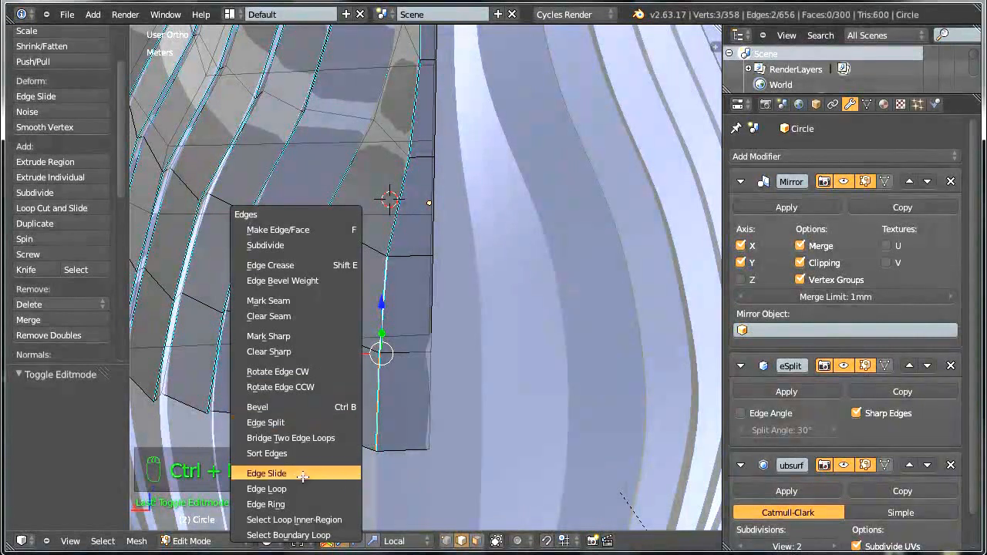
Edge-slide the loose stem edge, then switch to vertex mode and start a vertex slide along it
{"action": "left_click", "coordinate": [267, 472]}
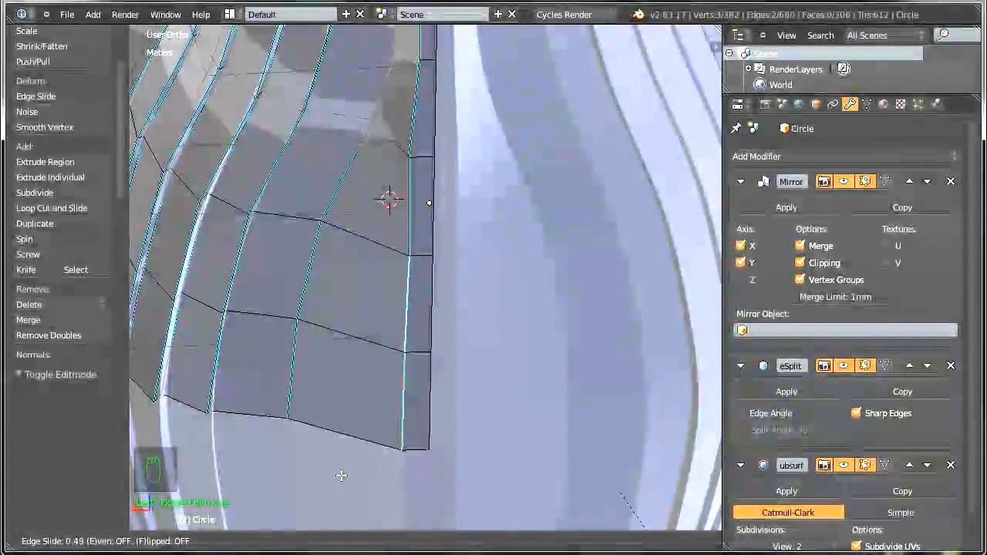
{"action": "mouse_move", "coordinate": [339, 477]}
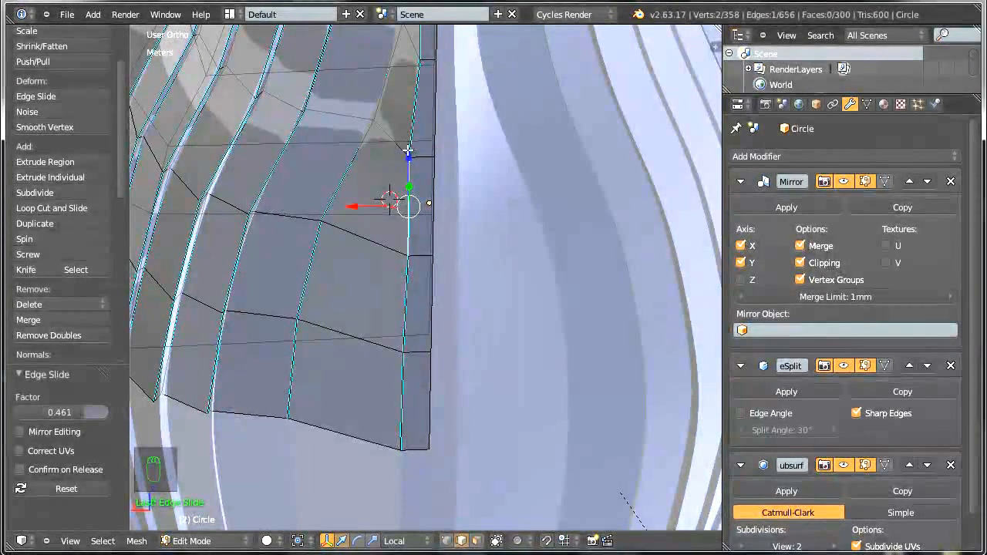
{"action": "key", "text": "ctrl+tab"}
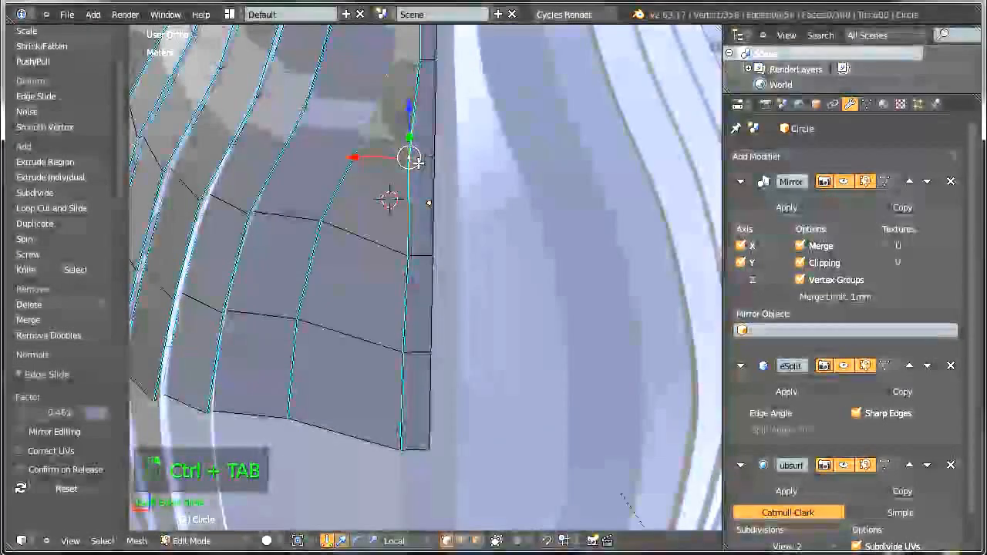
{"action": "key", "text": "shift+v"}
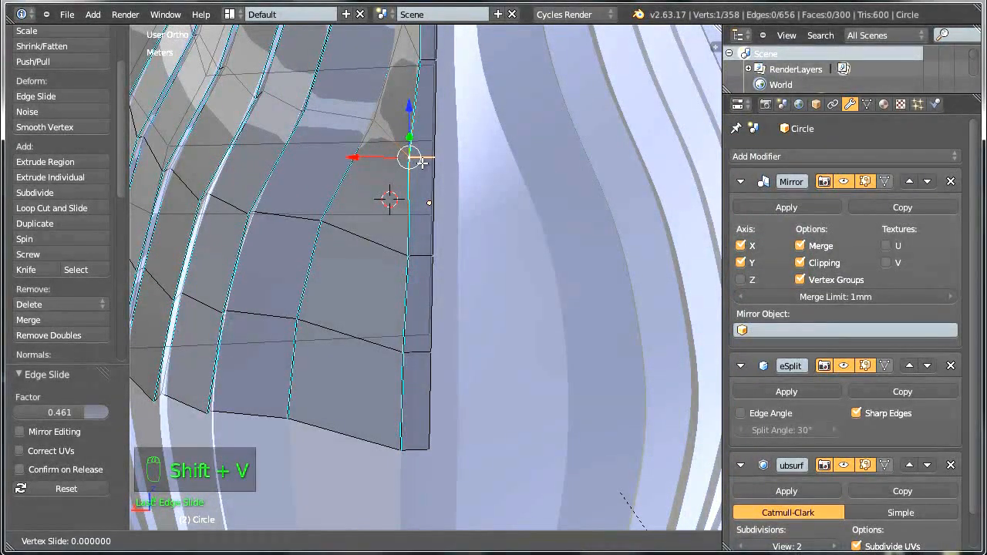
{"action": "mouse_move", "coordinate": [409, 158]}
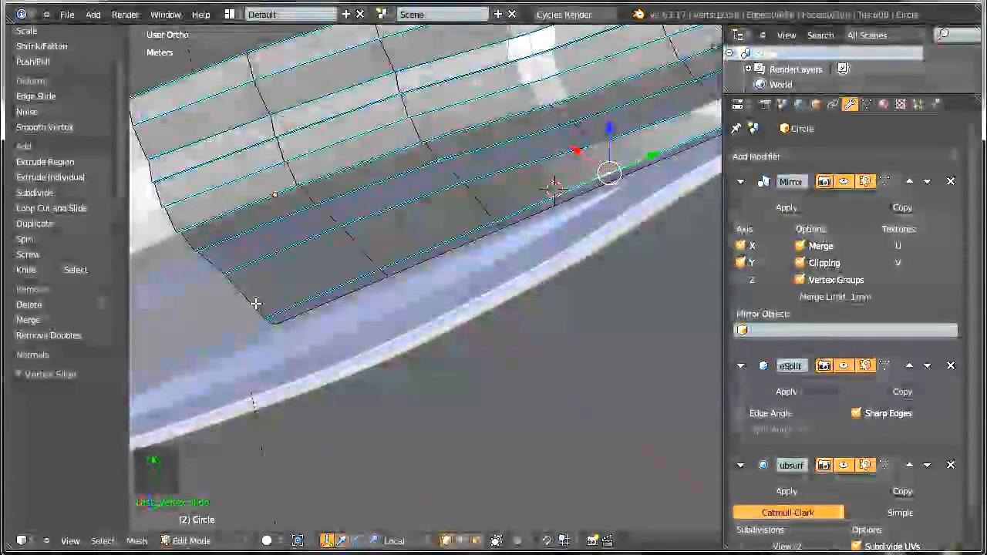
Select the lower corner vertex and lower it on Z with connected proportional editing
{"action": "key", "text": "a"}
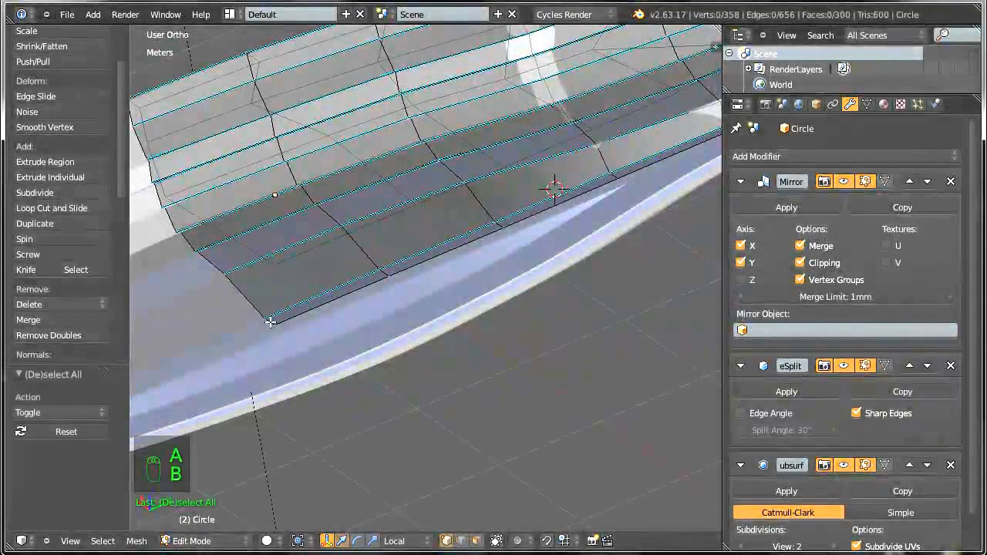
{"action": "left_click", "coordinate": [270, 321]}
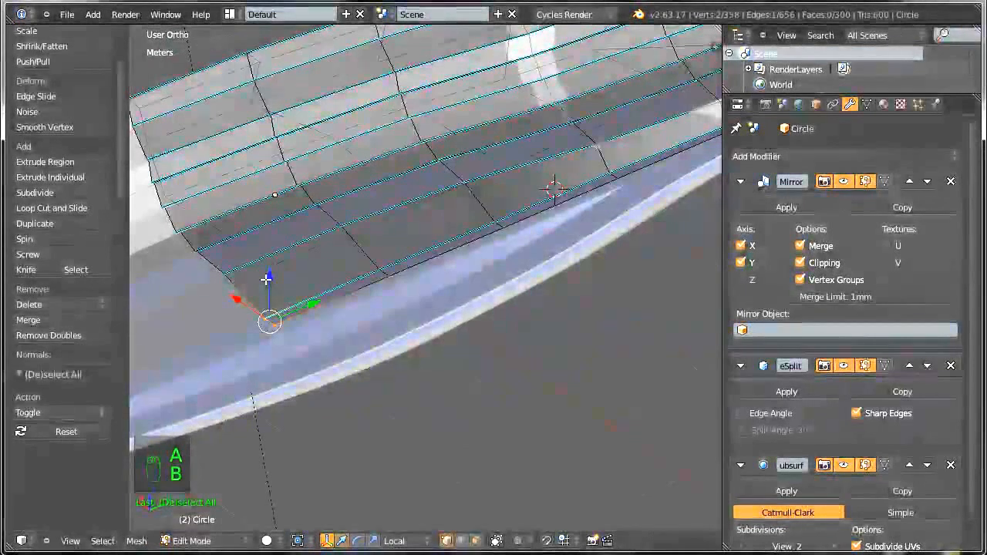
{"action": "key", "text": "alt+9"}
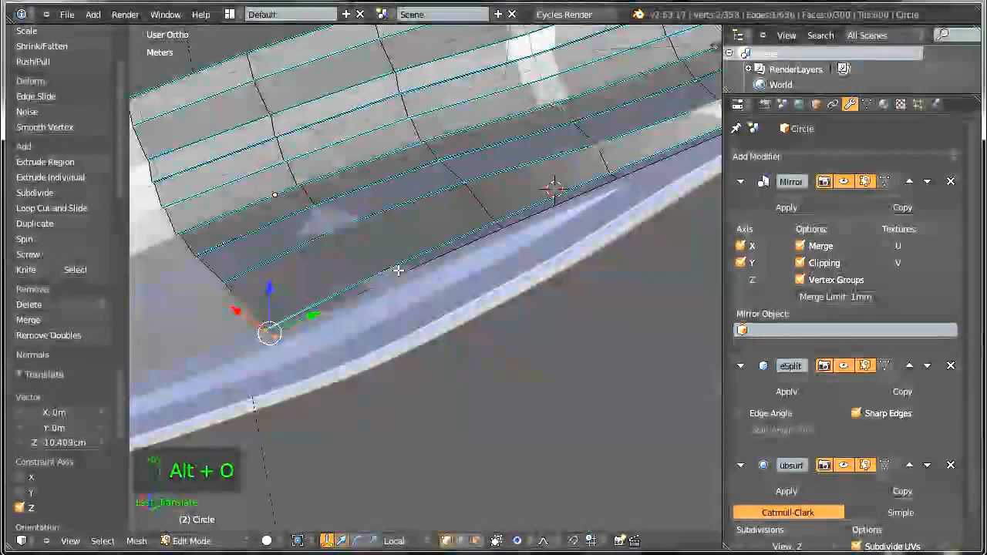
{"action": "key", "text": "a"}
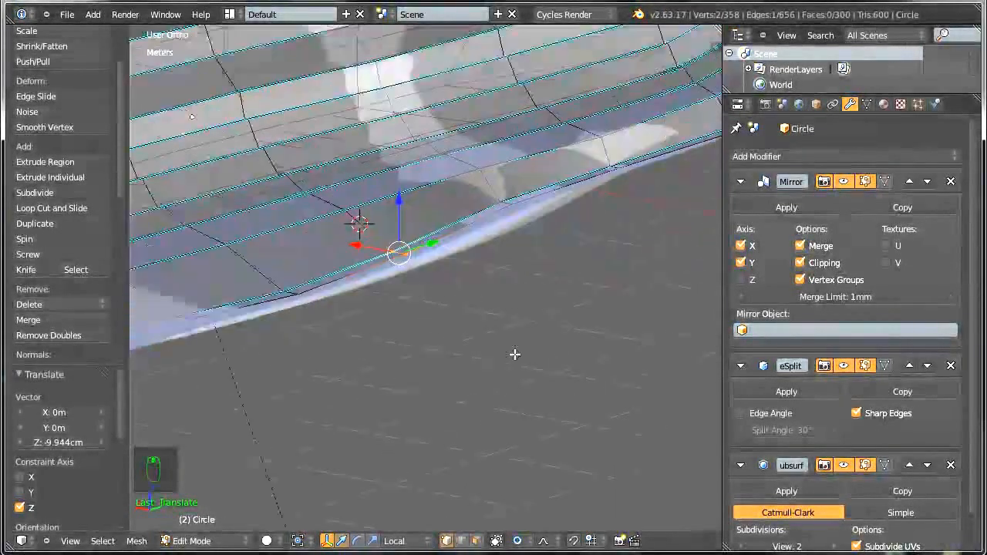
Scale and lower the bottom edge to stitch the torn gap closed, then return to Object Mode
{"action": "key", "text": "a"}
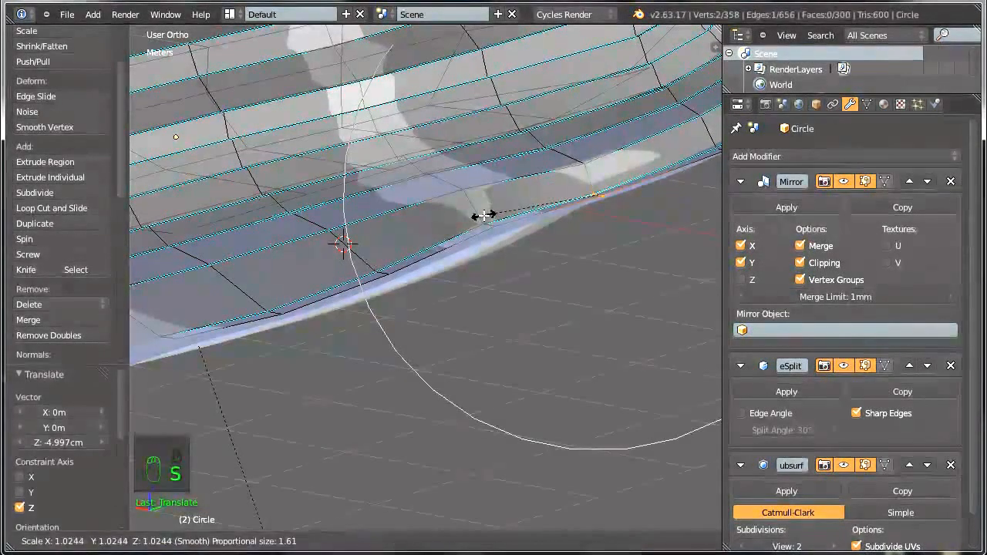
{"action": "key", "text": "a"}
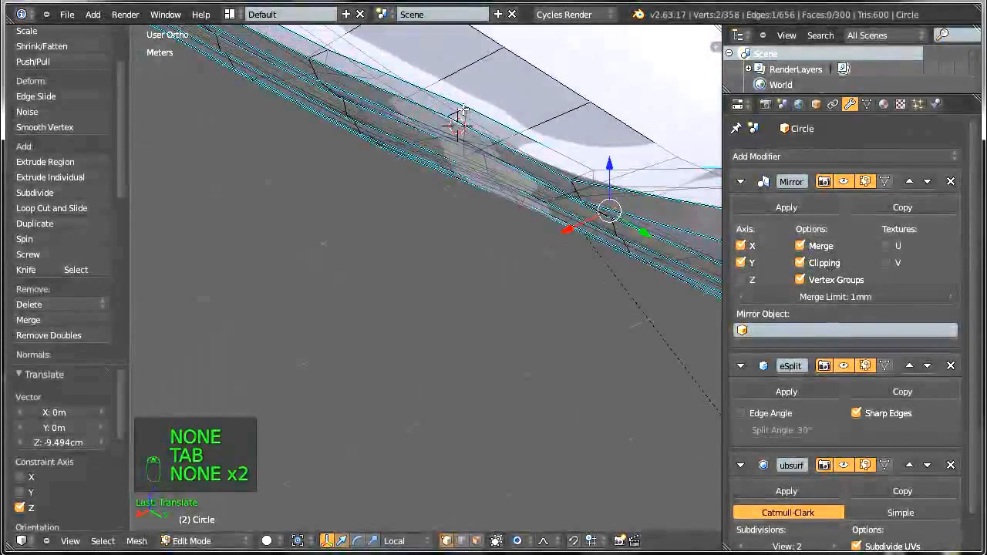
{"action": "key", "text": "a"}
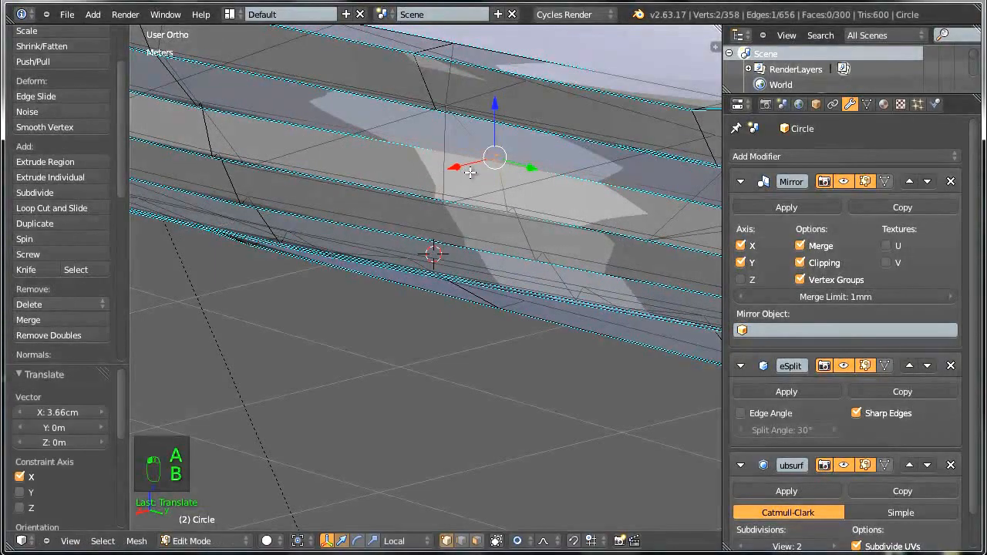
{"action": "key", "text": "Tab"}
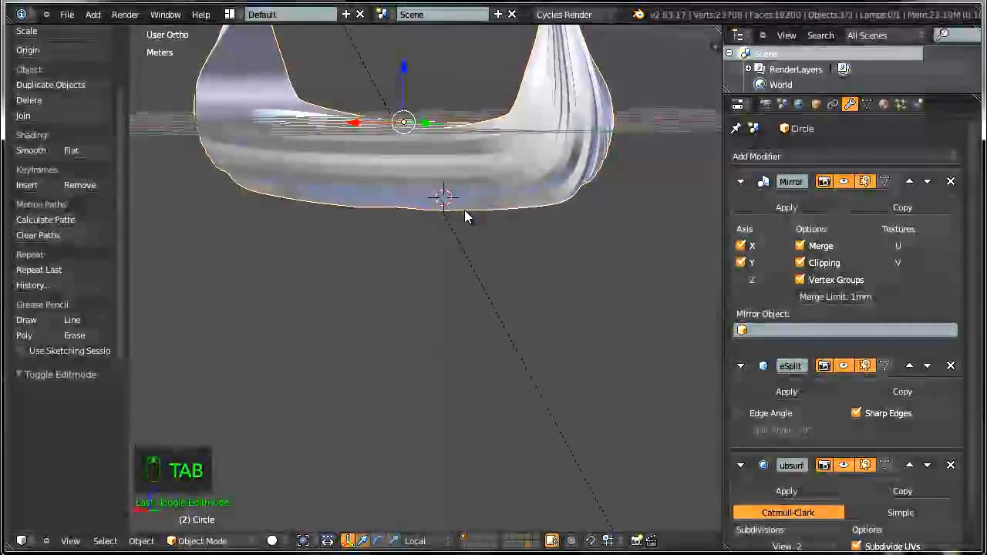